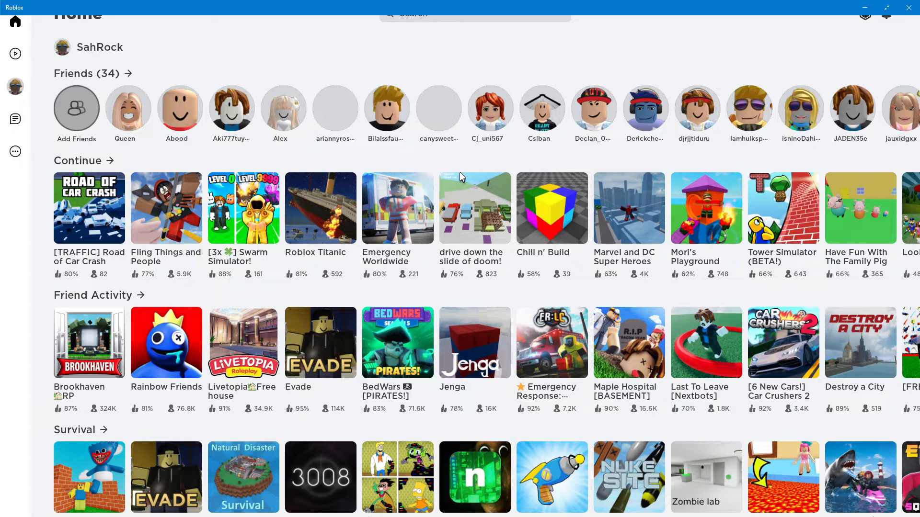
Step: Open 'Have Fun With The Family Pig' from Continue and start playing it
click(860, 208)
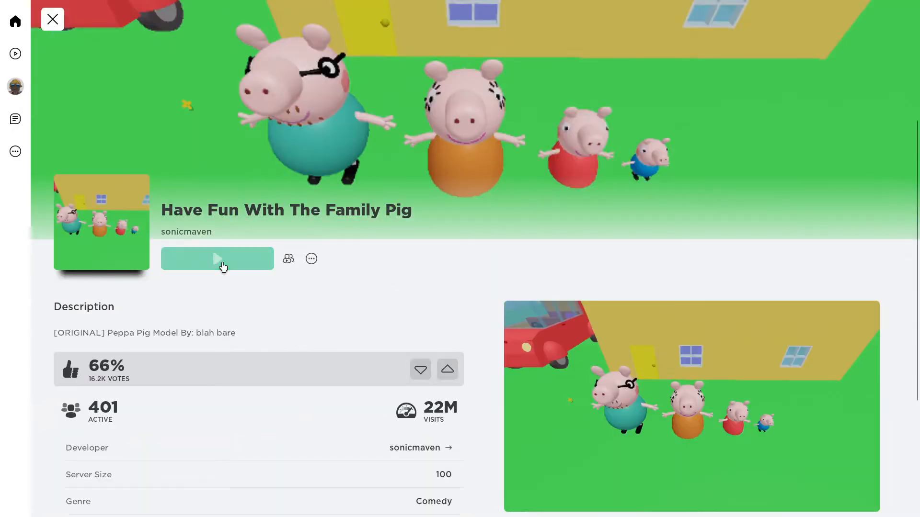
click(217, 258)
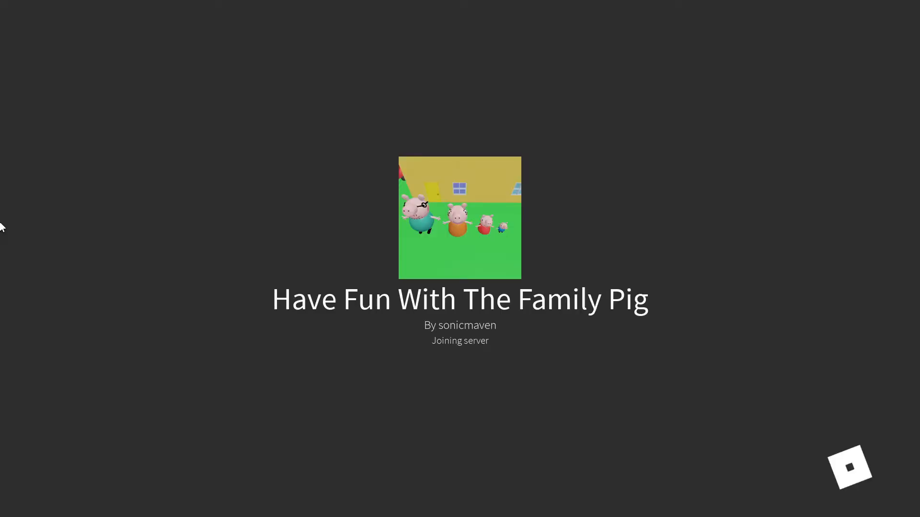